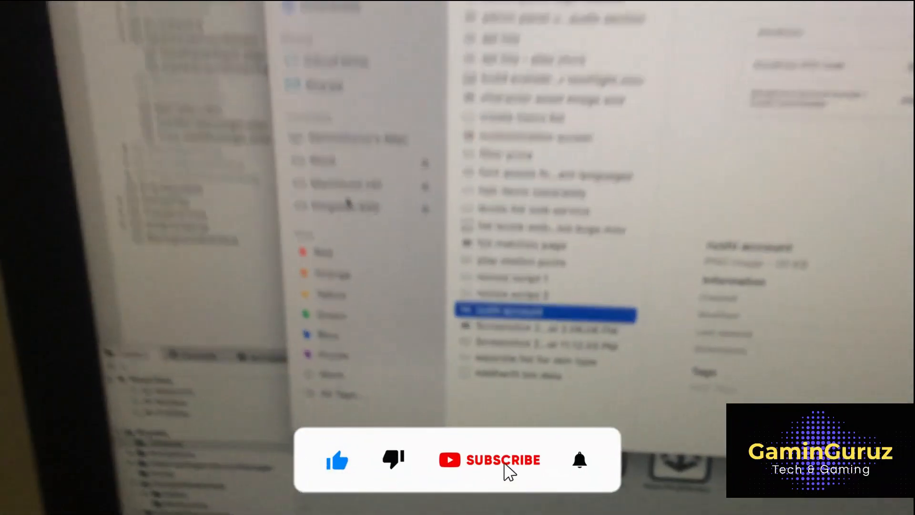
# Show the Applications folder in Finder to locate the disk speed tool.
pyautogui.click(489, 460)
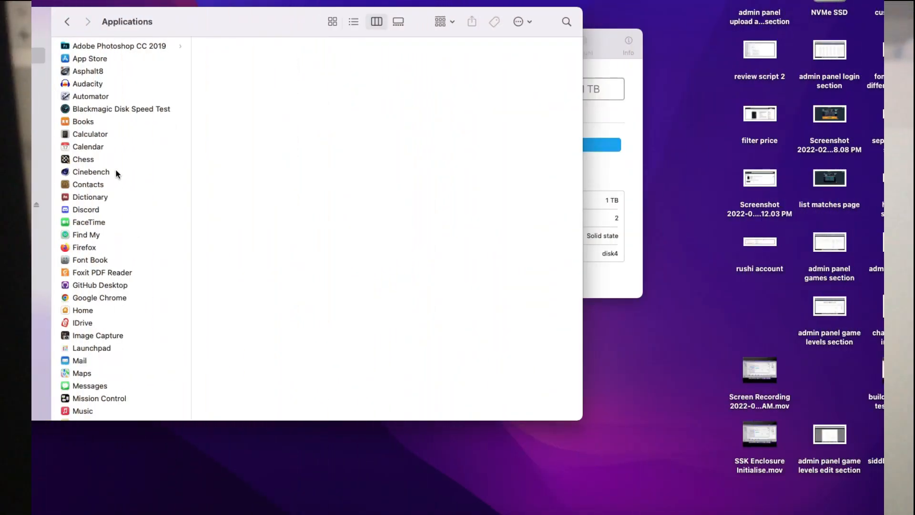
# Launch Disk Speed Test and choose NVMe SSD as the target drive via Select Target Drive.
pyautogui.click(121, 108)
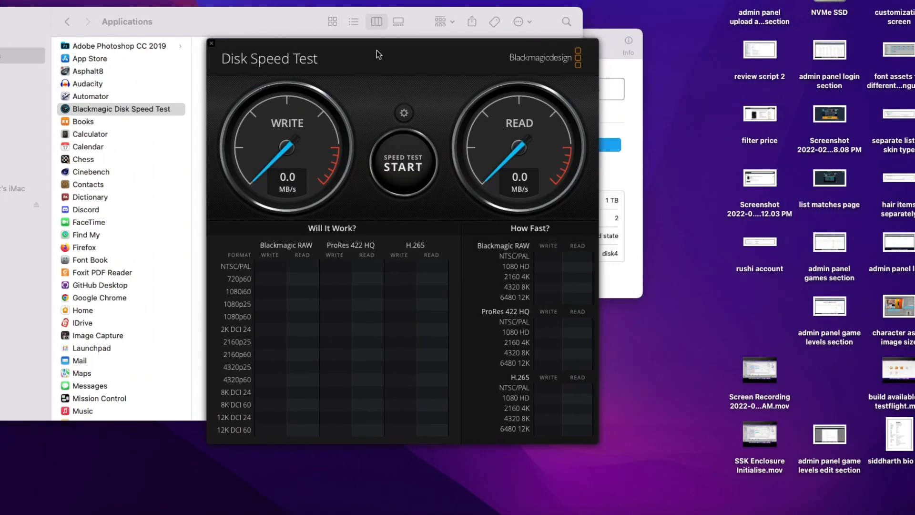
pyautogui.click(403, 112)
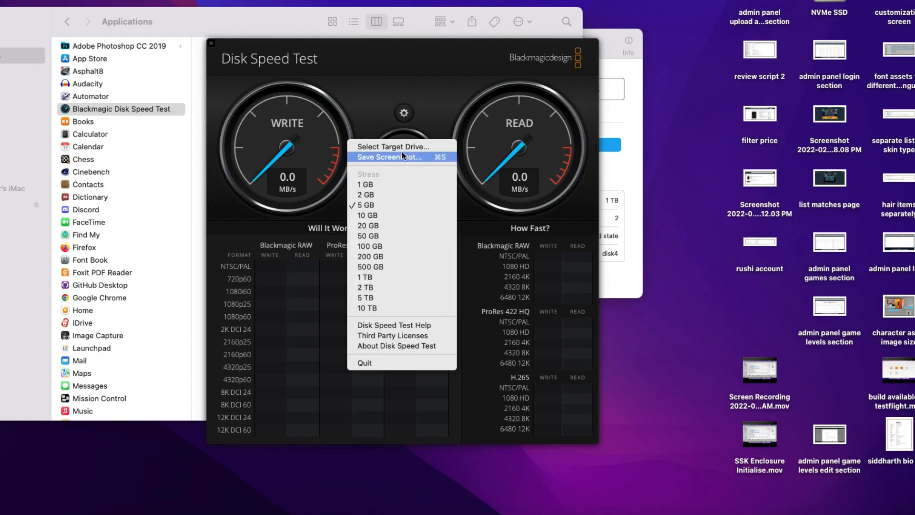
pyautogui.click(389, 158)
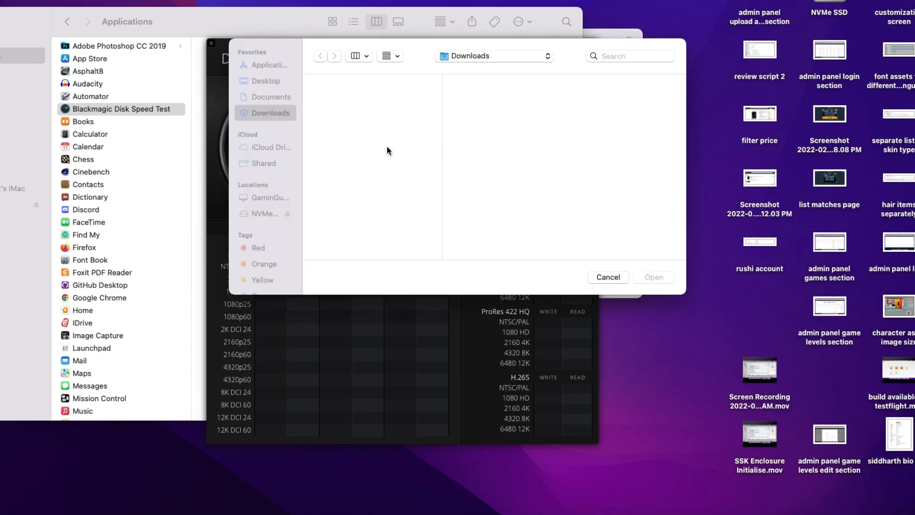
pyautogui.click(263, 214)
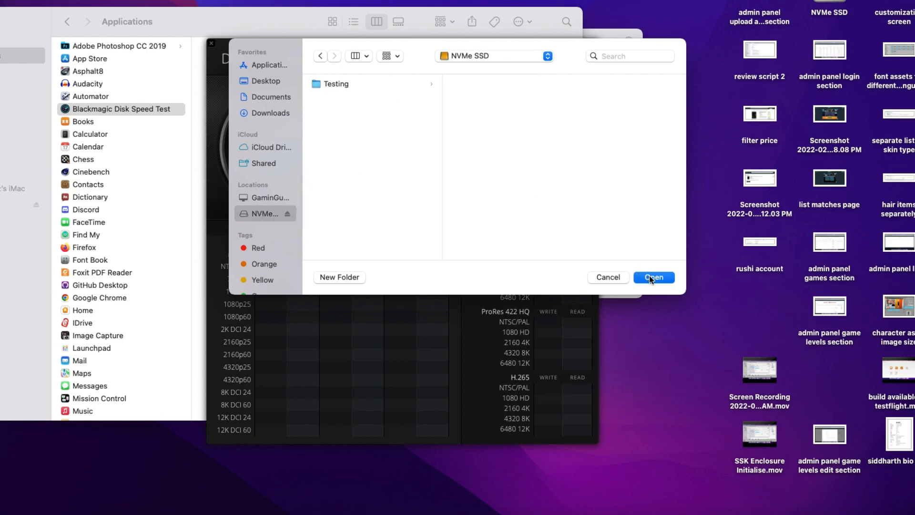
pyautogui.click(652, 278)
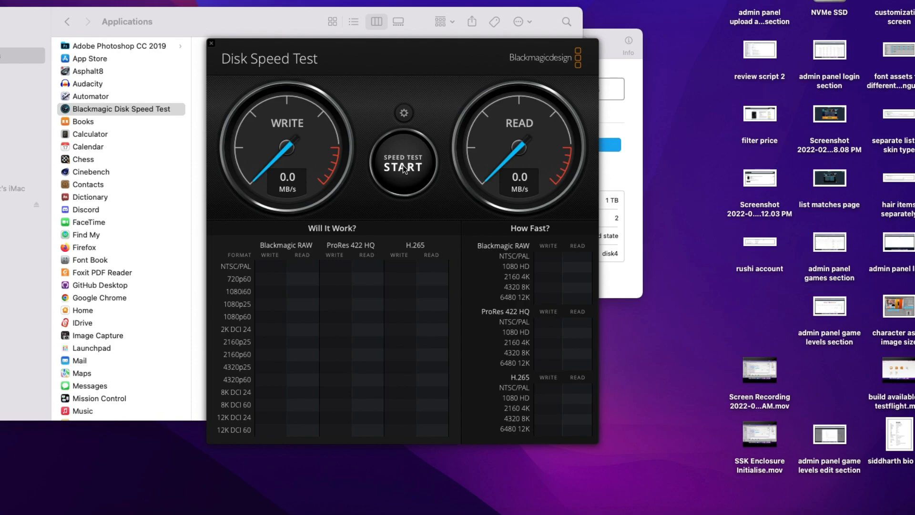
# Run the speed test, measuring about 407 MB/s write and 408 MB/s read on the NVMe SSD.
pyautogui.click(402, 163)
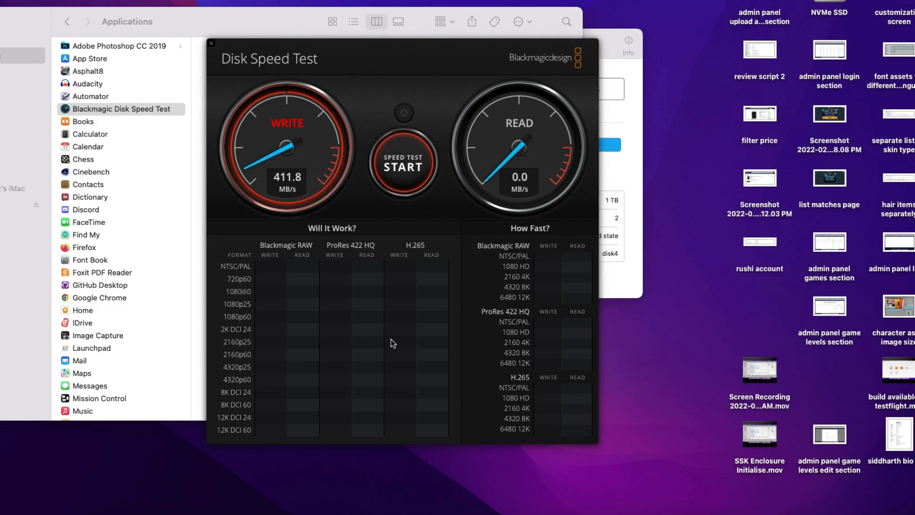
pyautogui.click(402, 165)
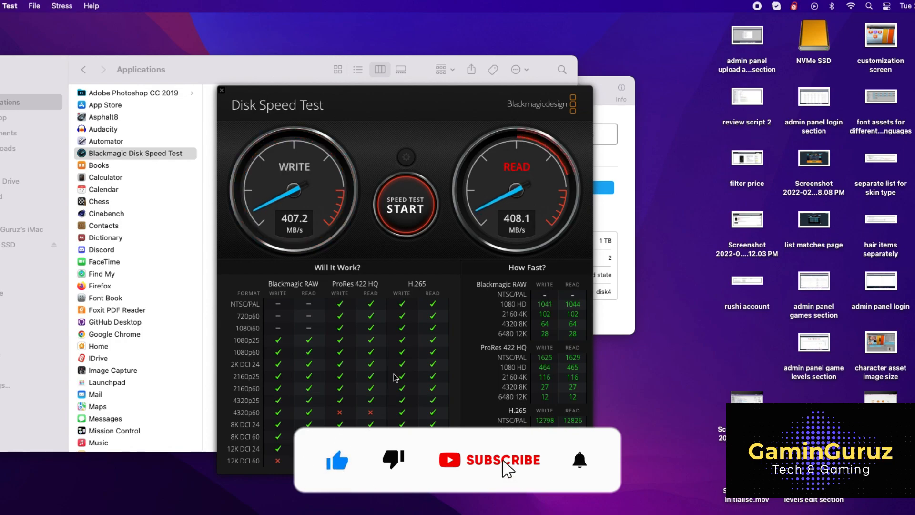
pyautogui.click(488, 460)
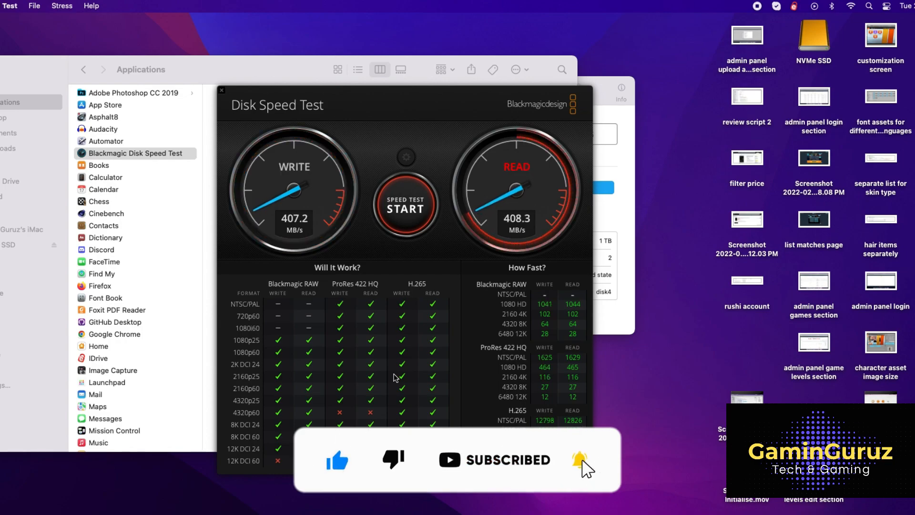
pyautogui.click(405, 205)
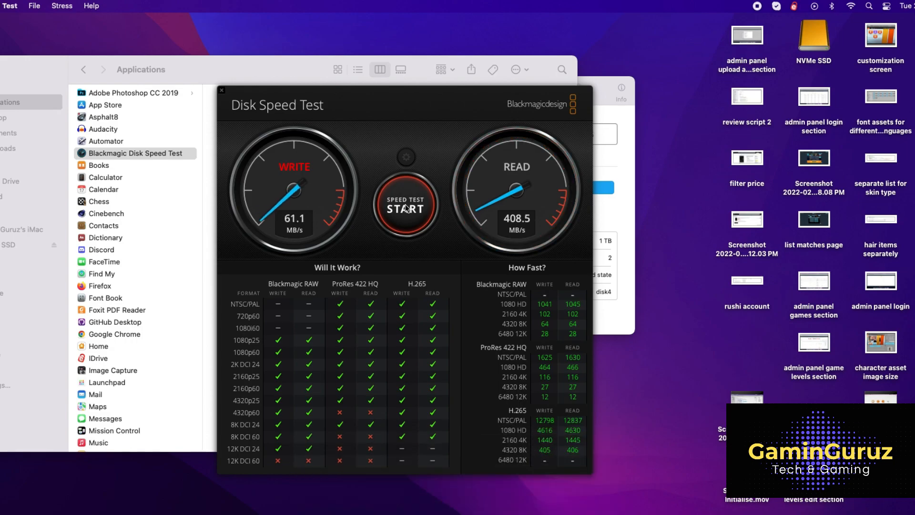